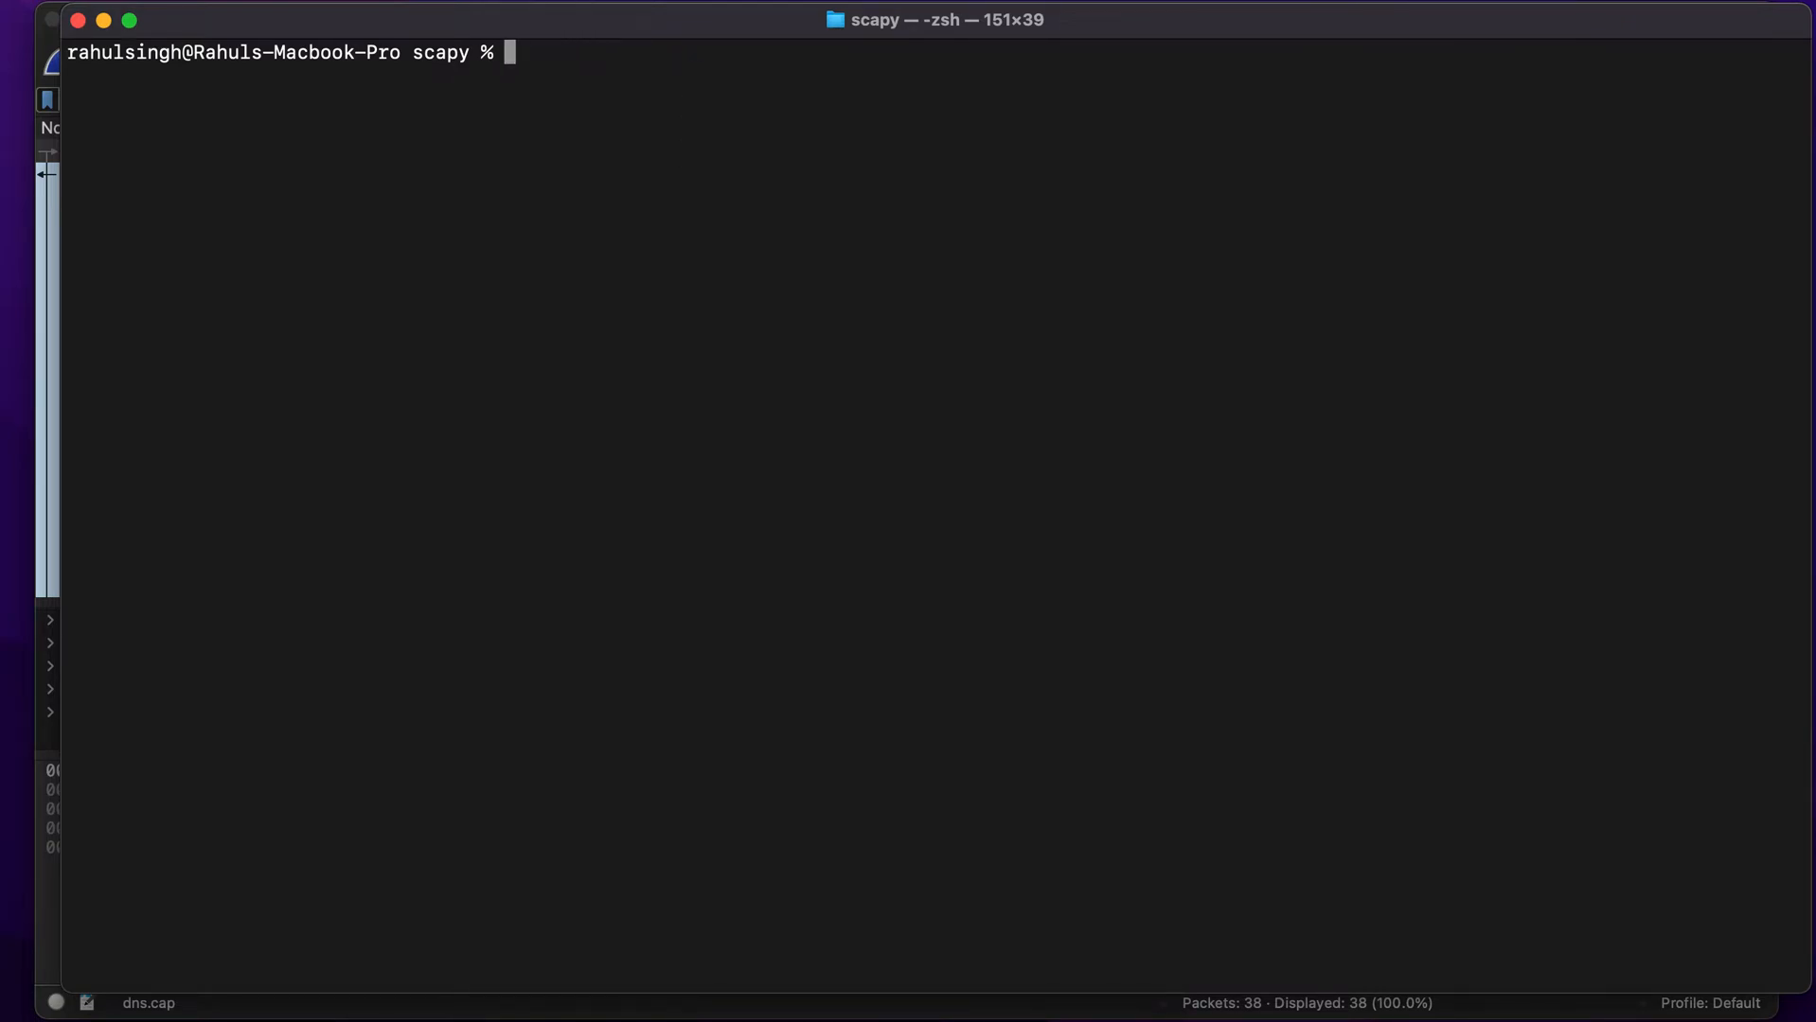
Step: List the scapy folder (dns.cap) and draft a 'sudo pip3 install' command, trimming its unfinished end
type("ls")
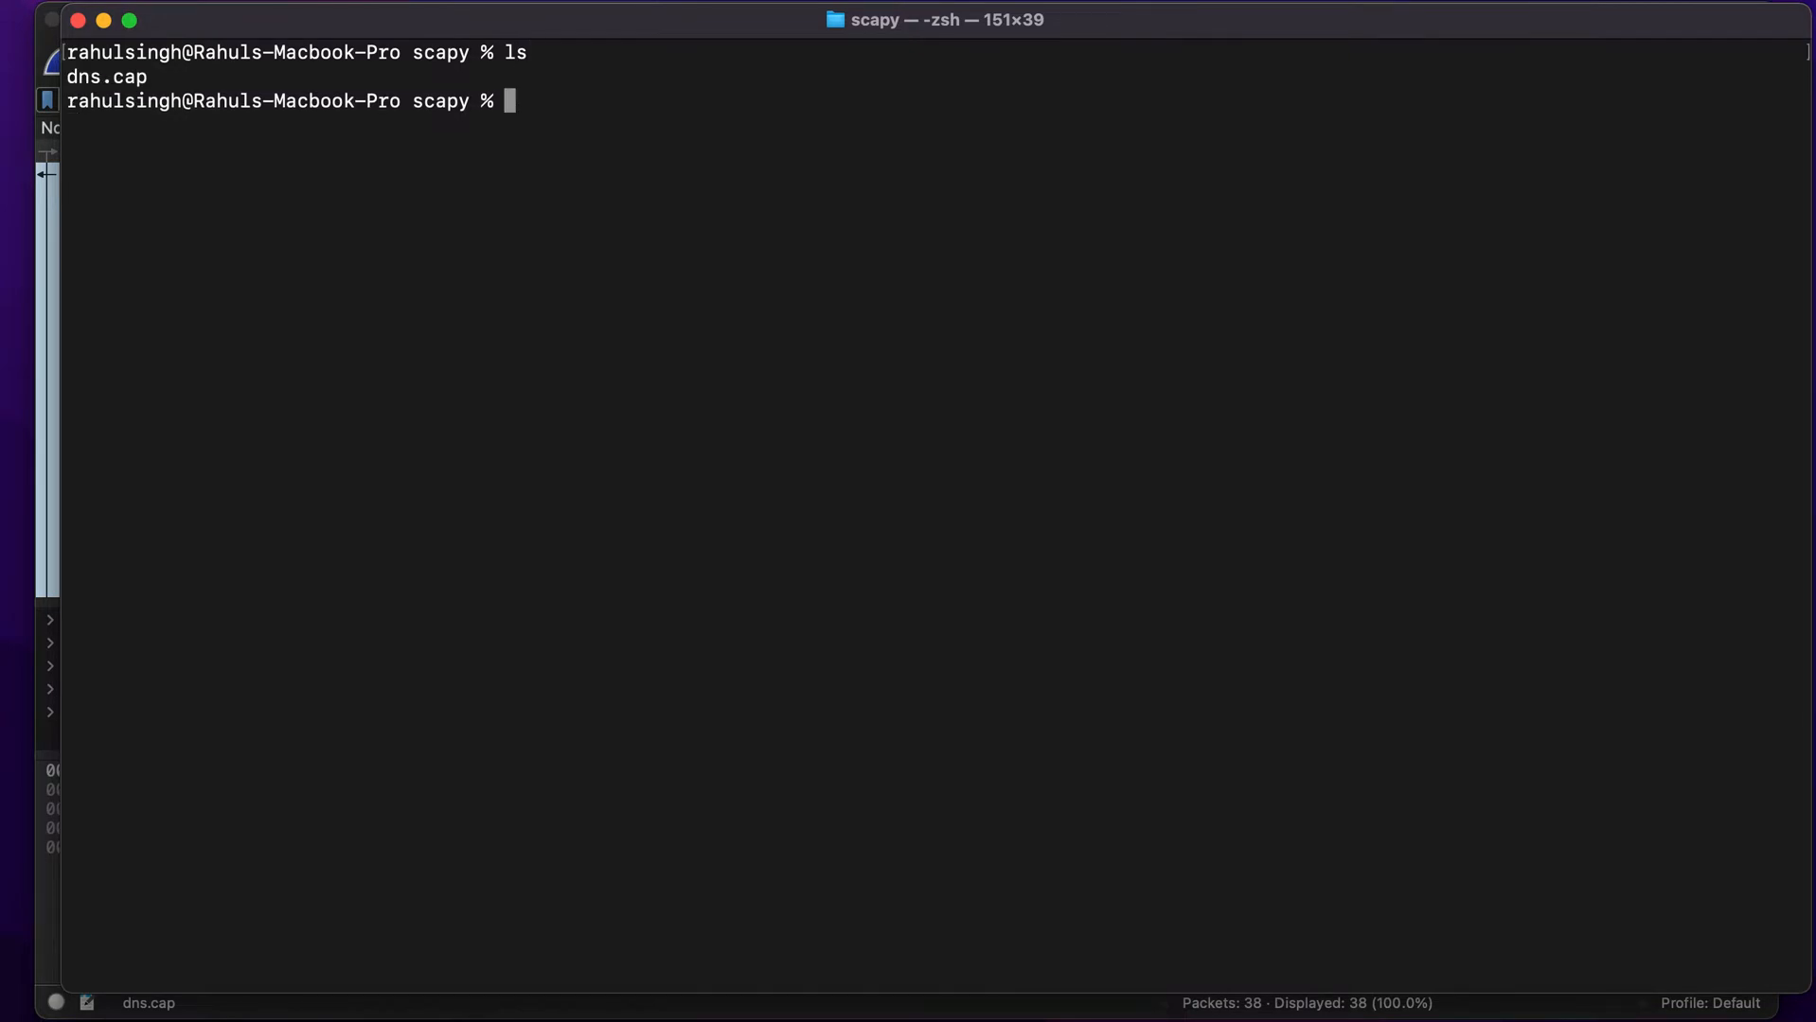
type("sudo pip3 install s")
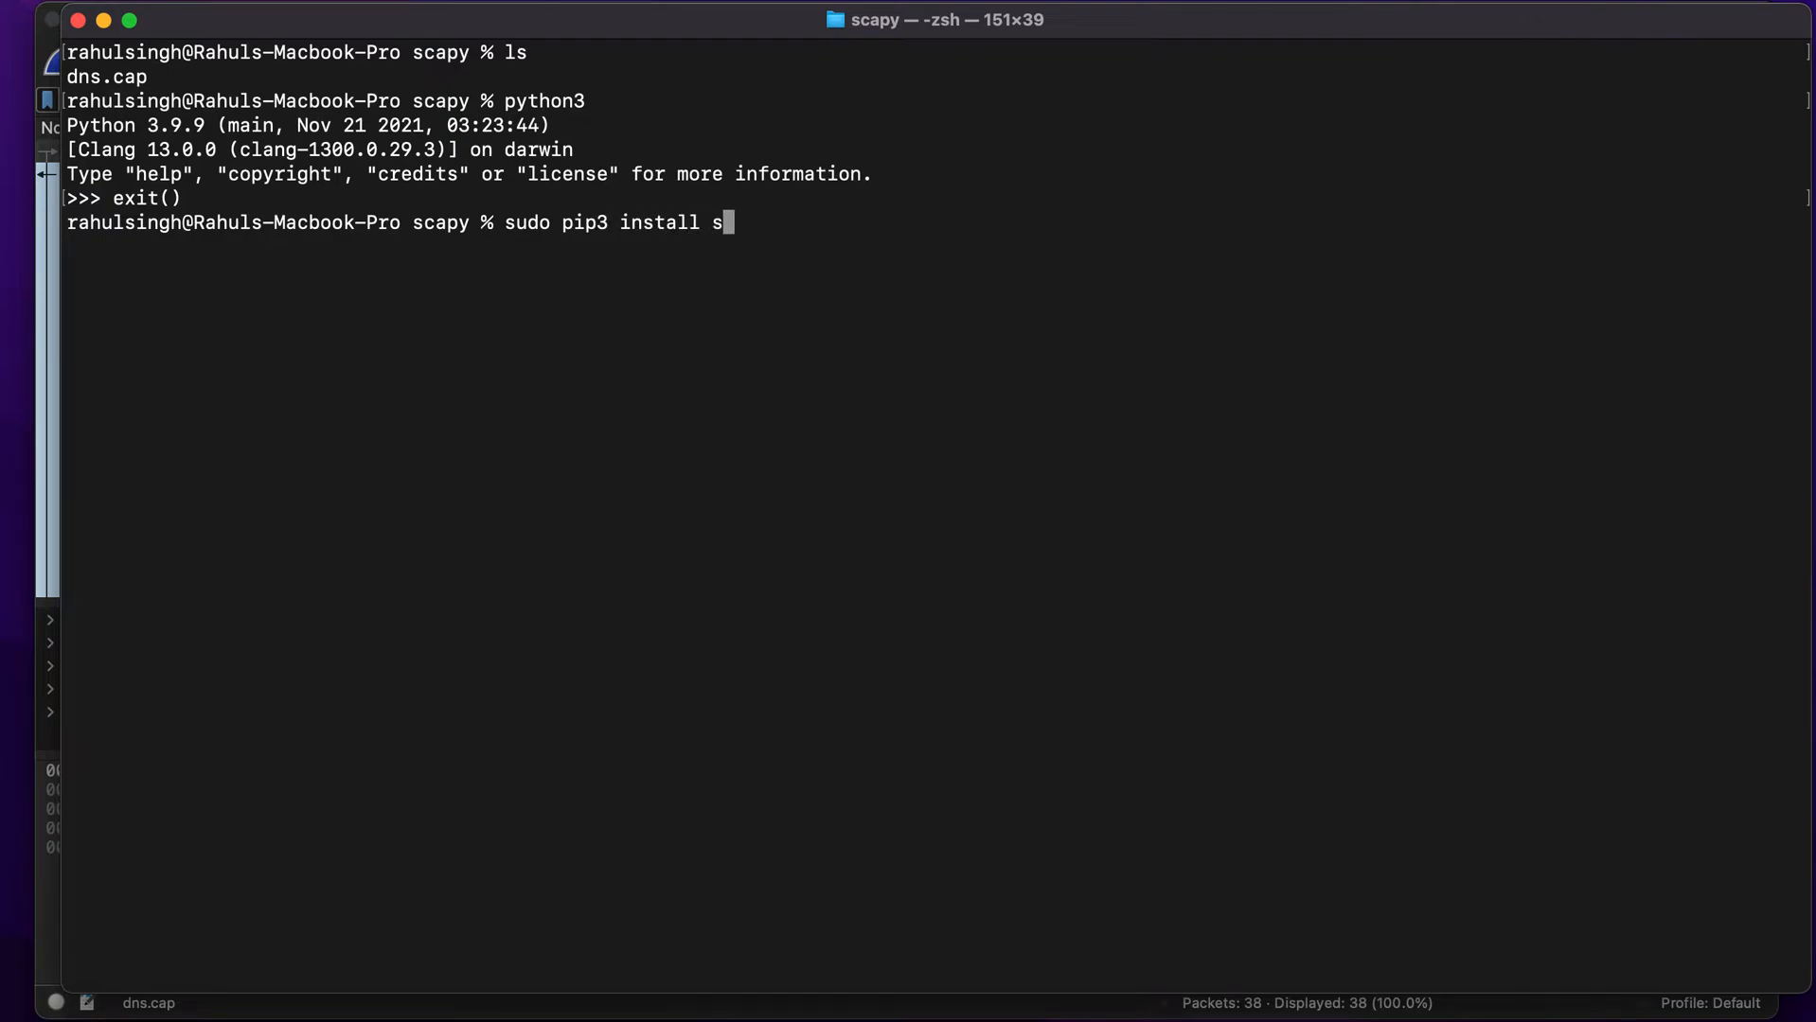
key("backspace")
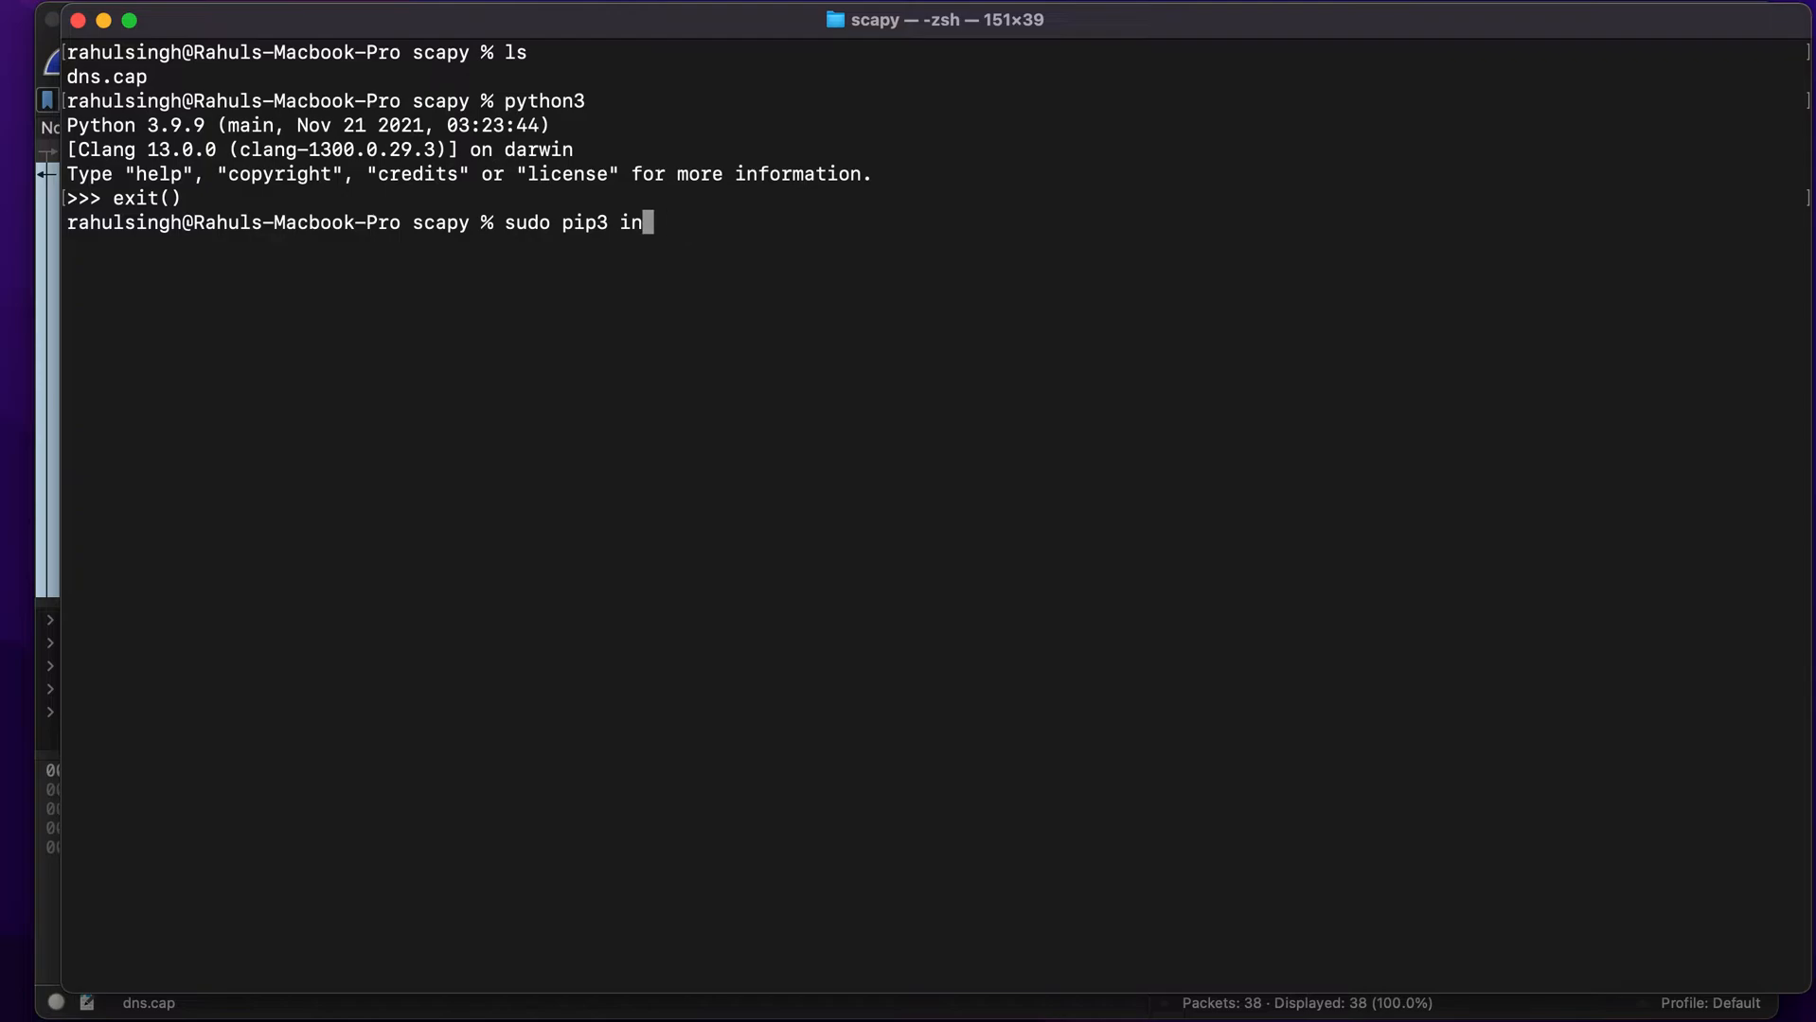